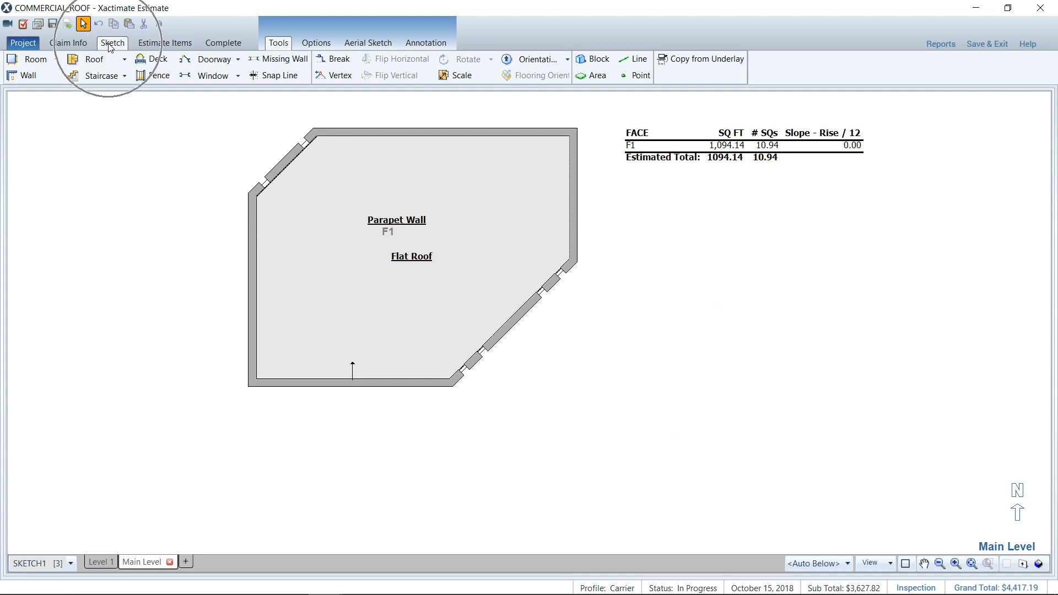
# - Show the flat roof sketch with the F1 face deselected, ready for the Search and Items panes
pyautogui.click(378, 244)
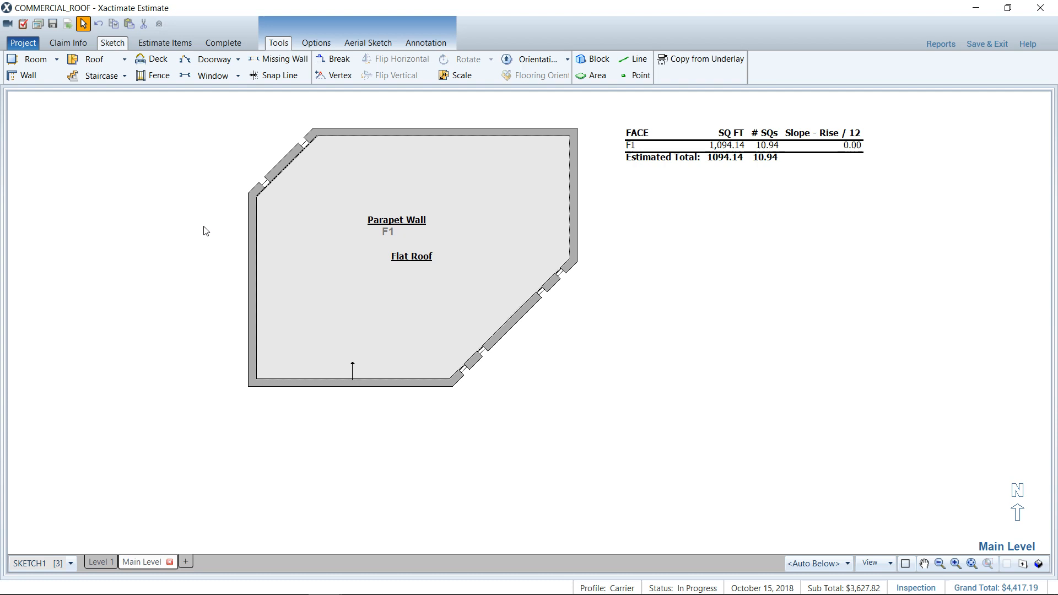
pyautogui.moveTo(195, 230)
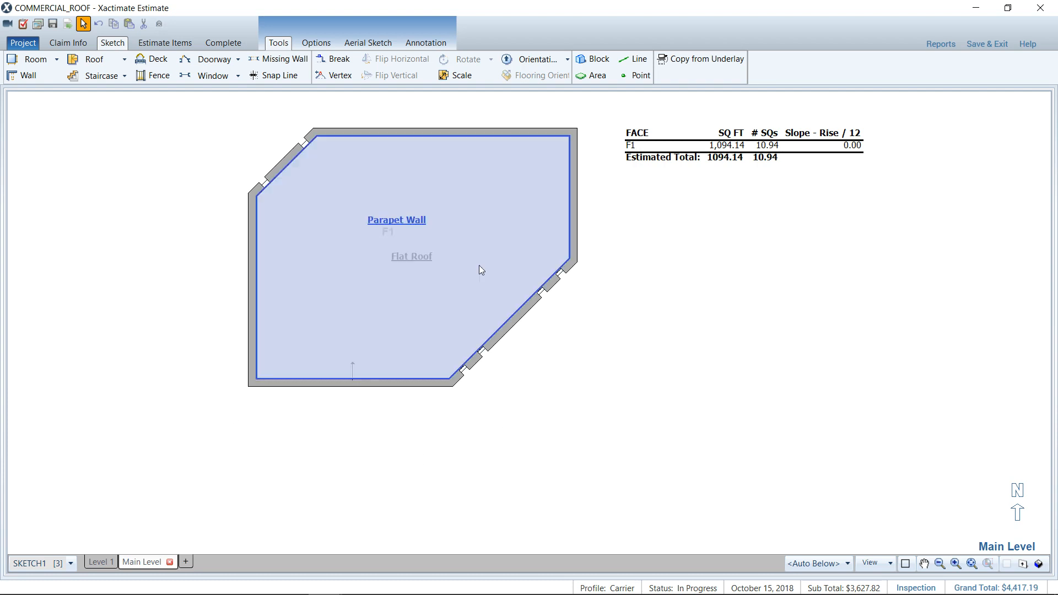
pyautogui.click(196, 236)
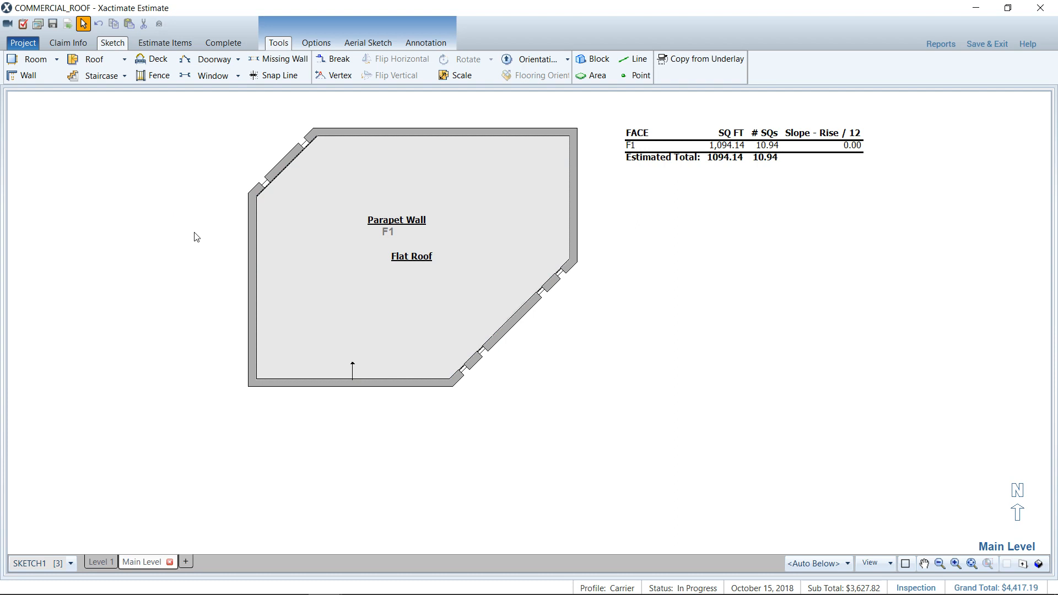
pyautogui.moveTo(187, 217)
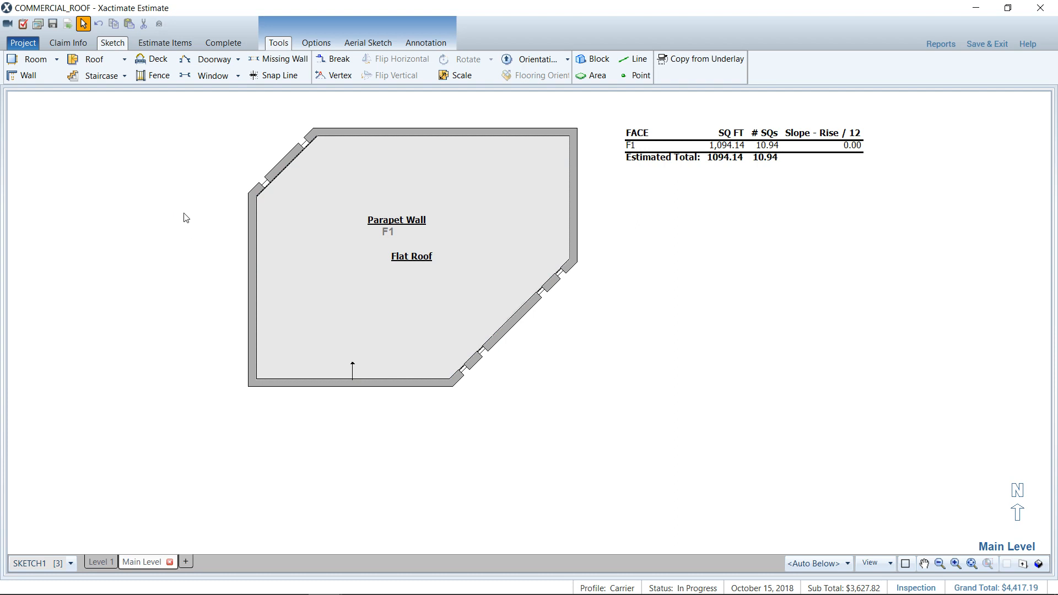
pyautogui.moveTo(56, 201)
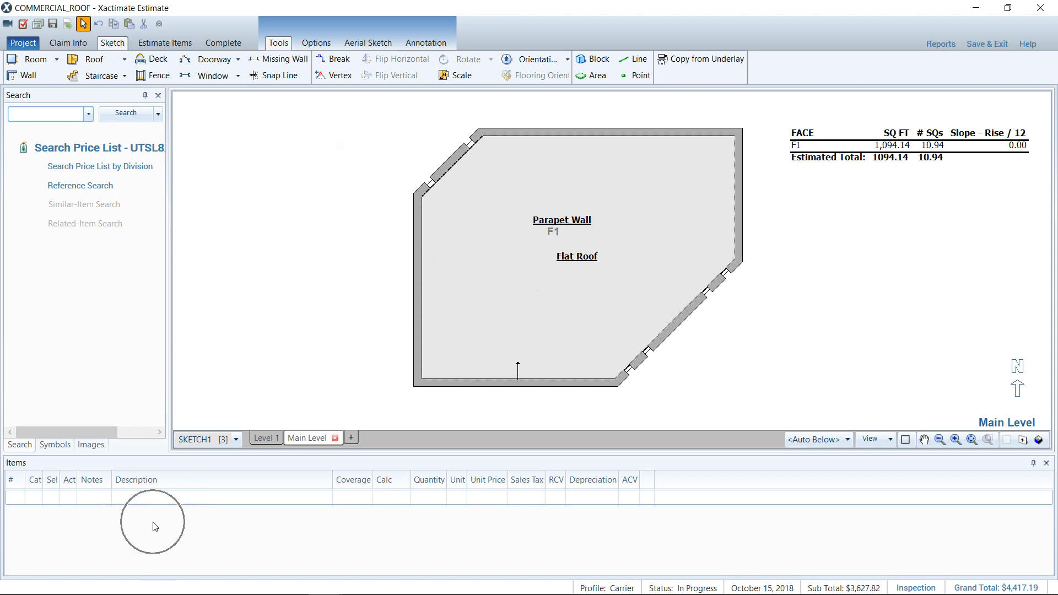
# - Find RFGRUB rubber roofing in the price list and apply it to flat roof face F1 (10.94 SQ)
pyautogui.click(44, 113)
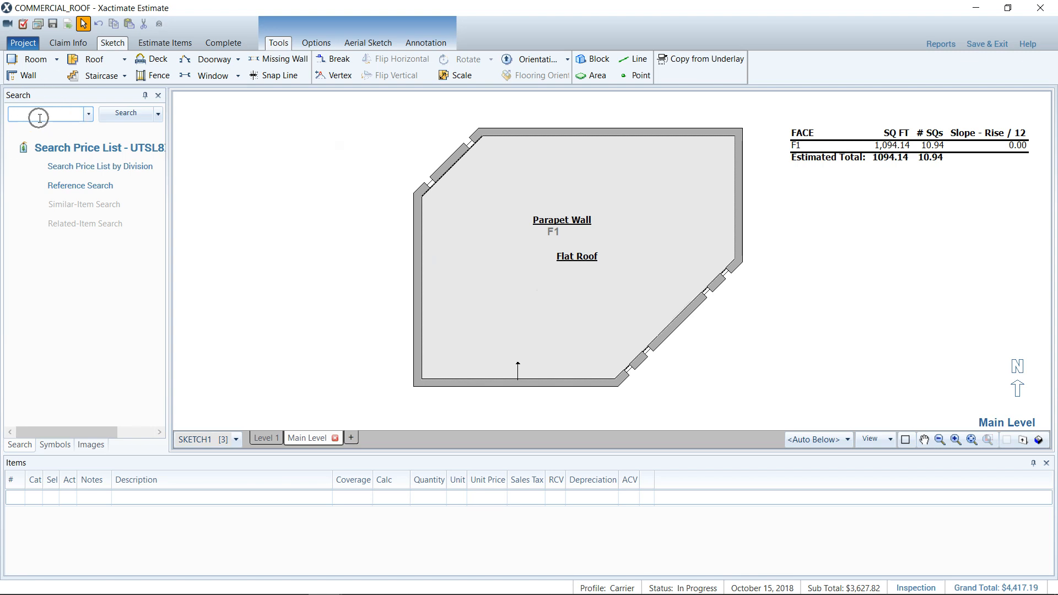
pyautogui.write('roof')
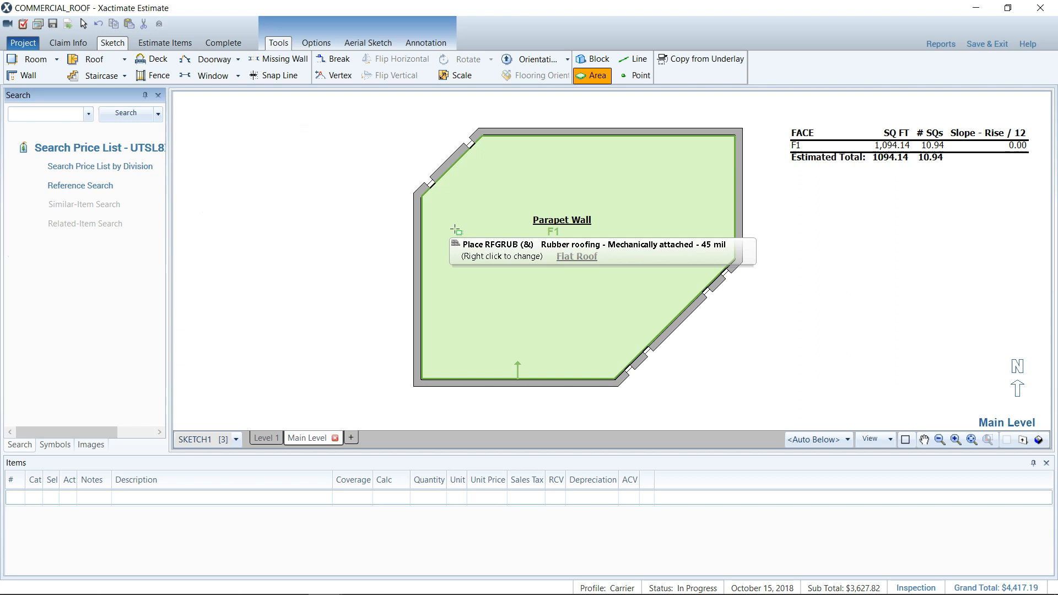
pyautogui.moveTo(477, 222)
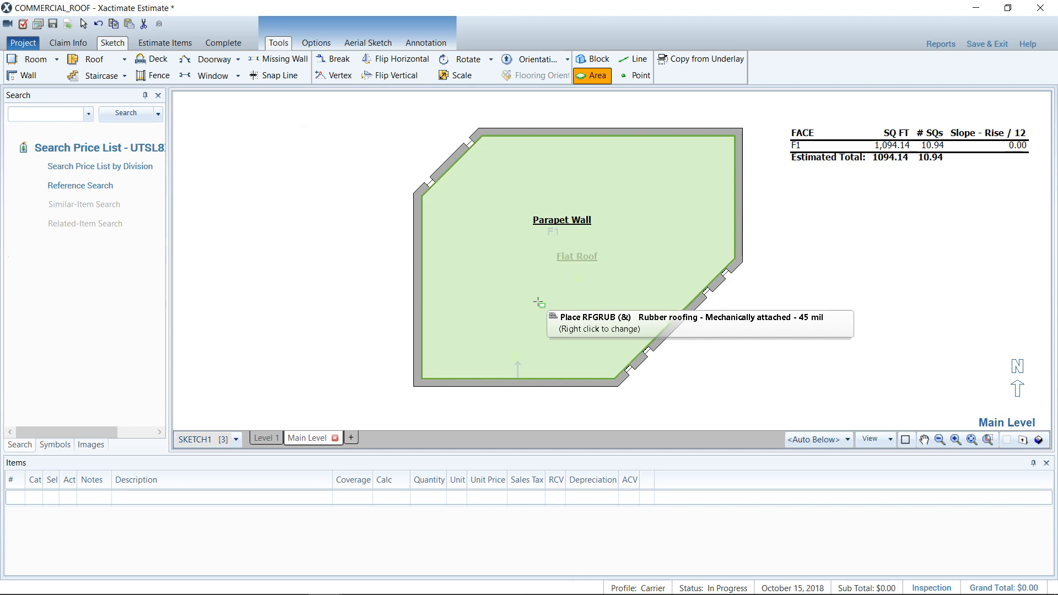
pyautogui.moveTo(540, 223)
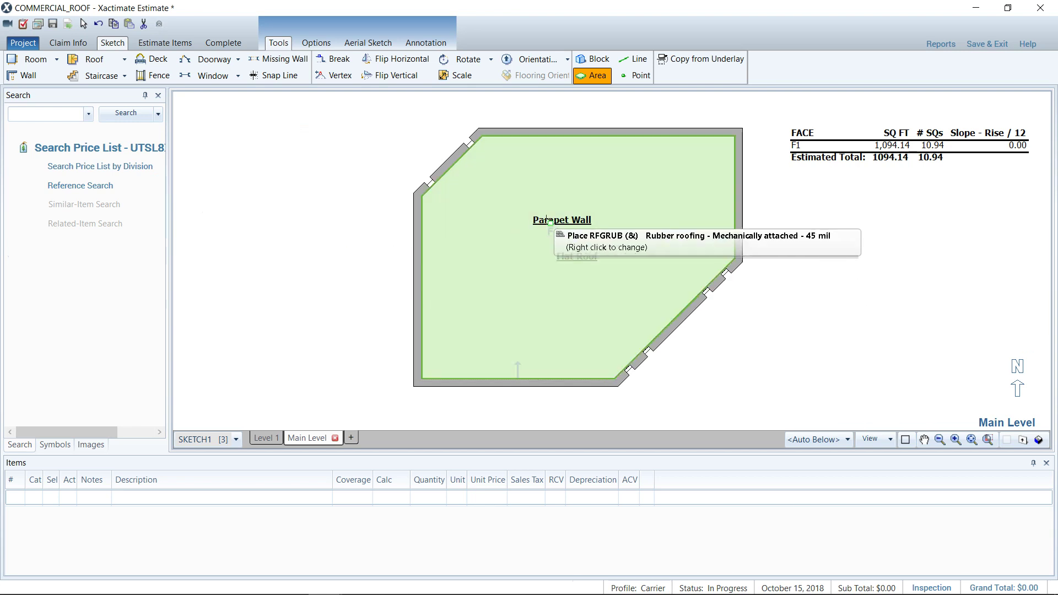
pyautogui.moveTo(659, 184)
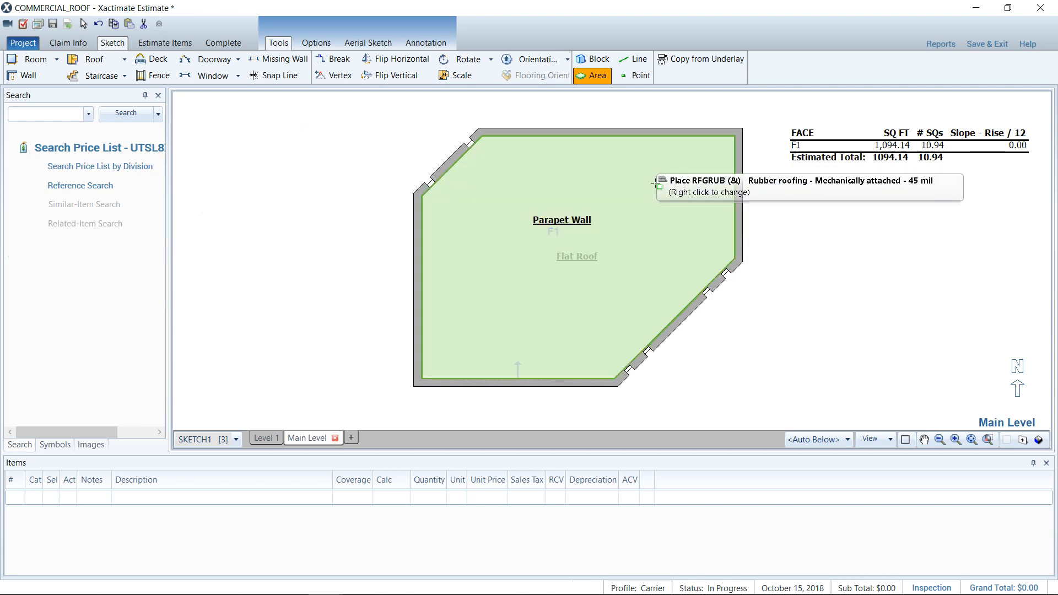
pyautogui.moveTo(591, 155)
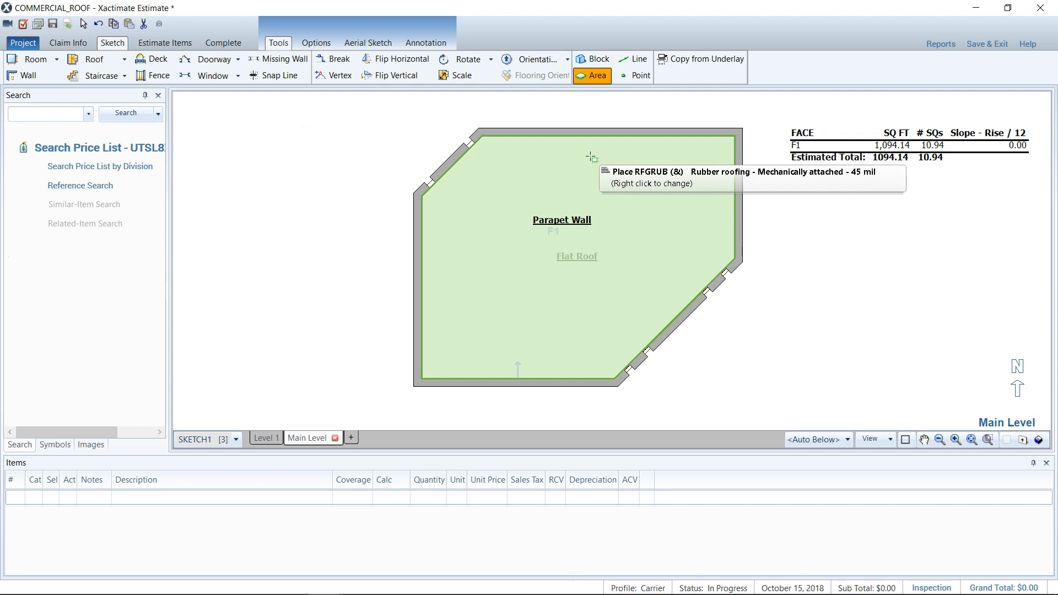
pyautogui.moveTo(574, 159)
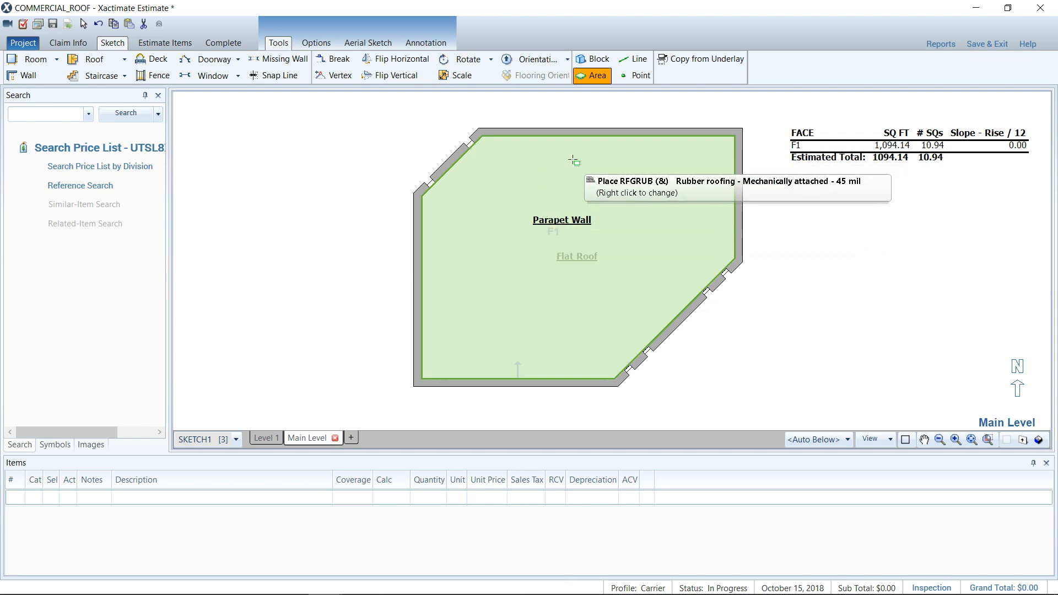
pyautogui.moveTo(640, 238)
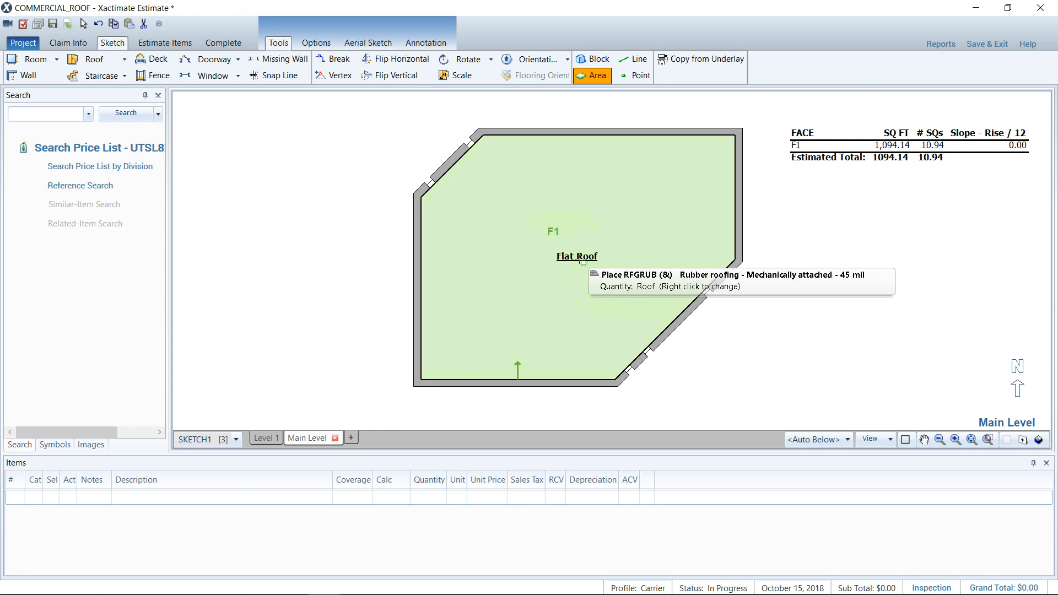
pyautogui.click(577, 257)
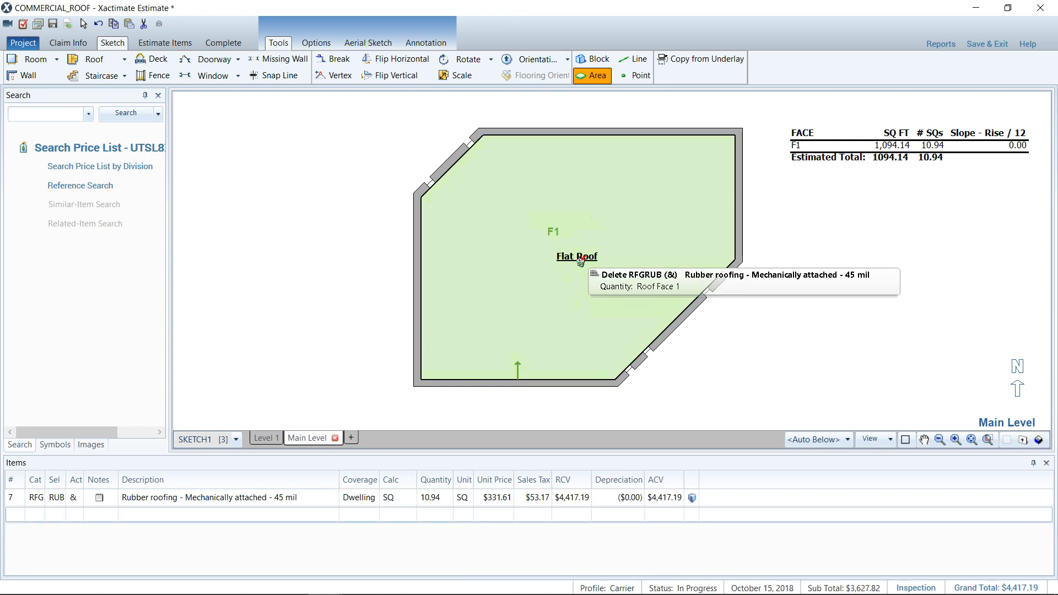
pyautogui.moveTo(533, 219)
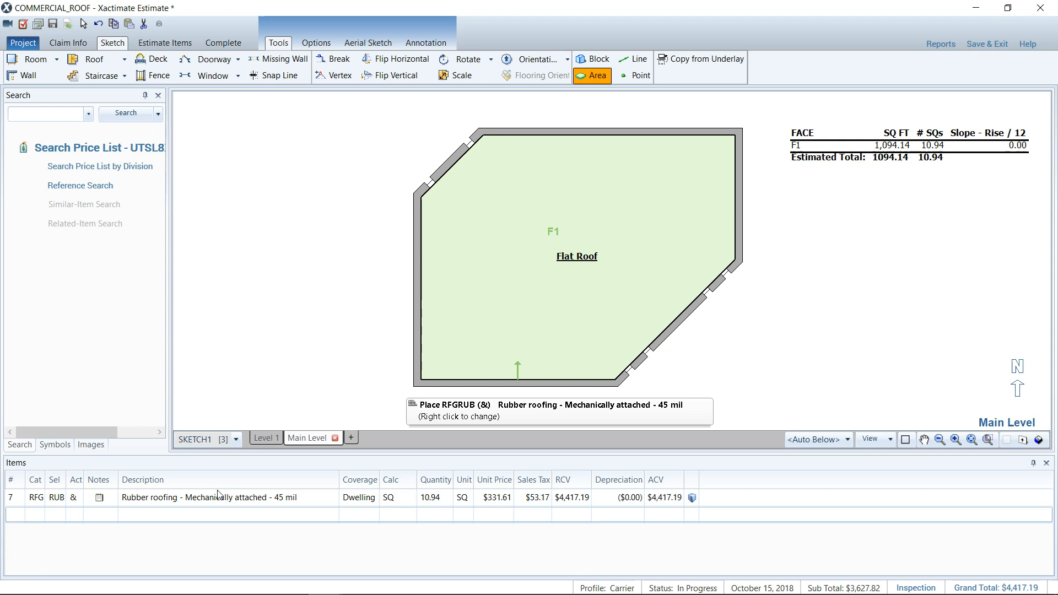
pyautogui.moveTo(303, 235)
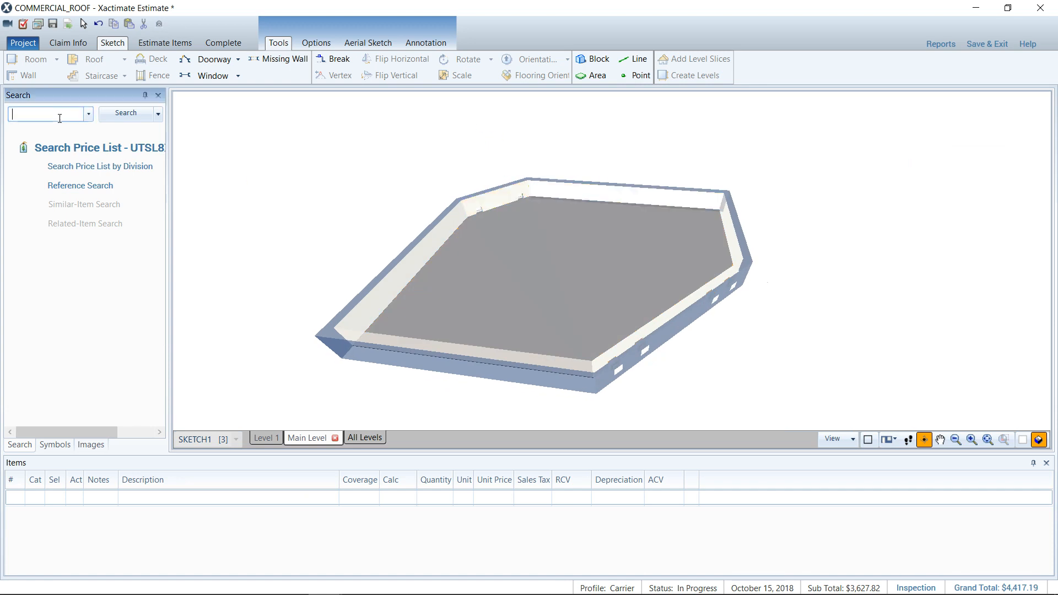
pyautogui.write('roofing ru')
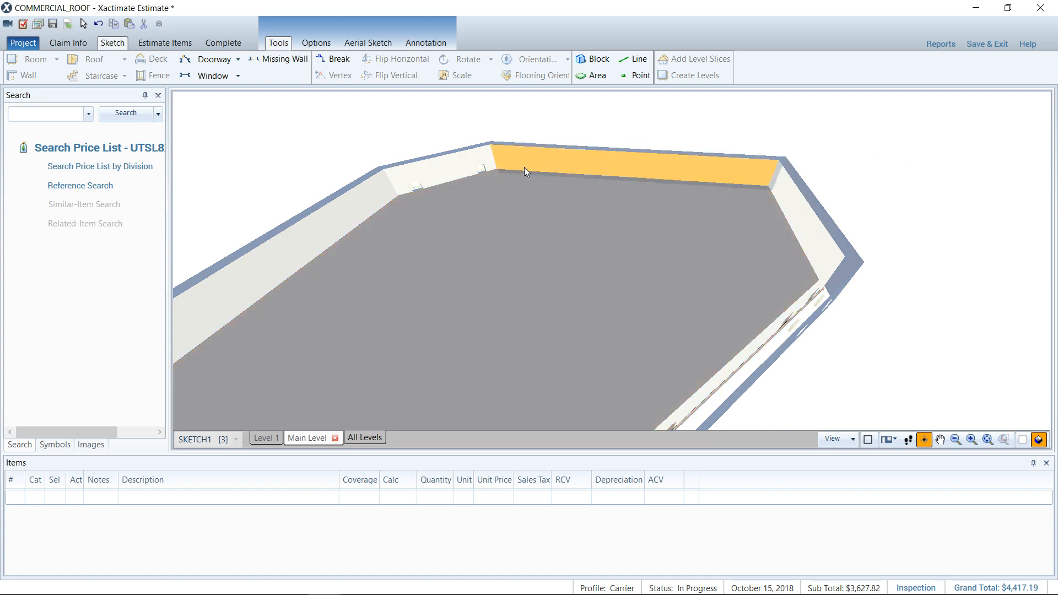
pyautogui.moveTo(527, 164)
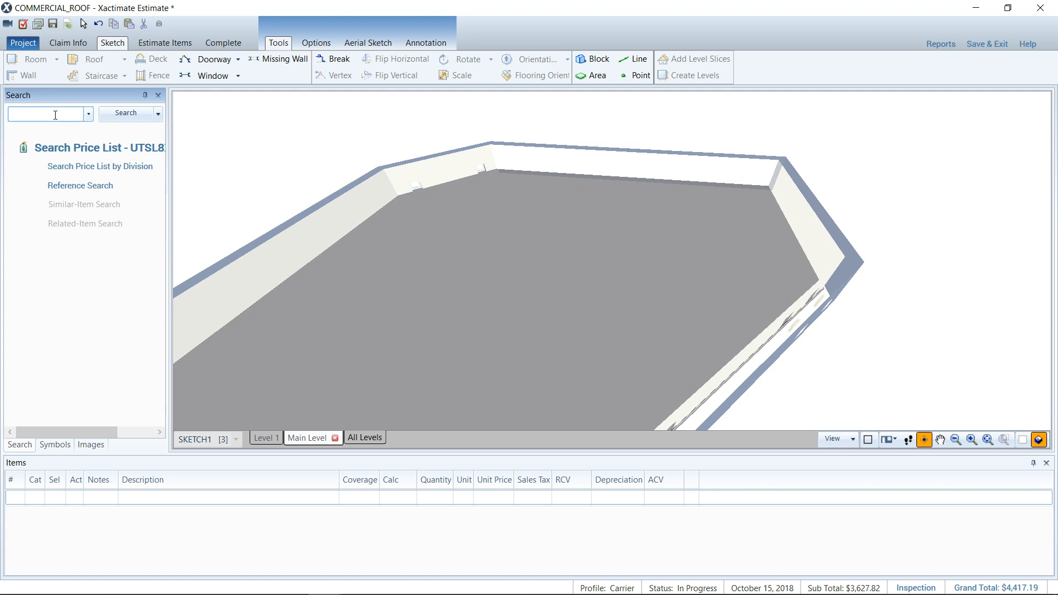
pyautogui.write('roofing ru')
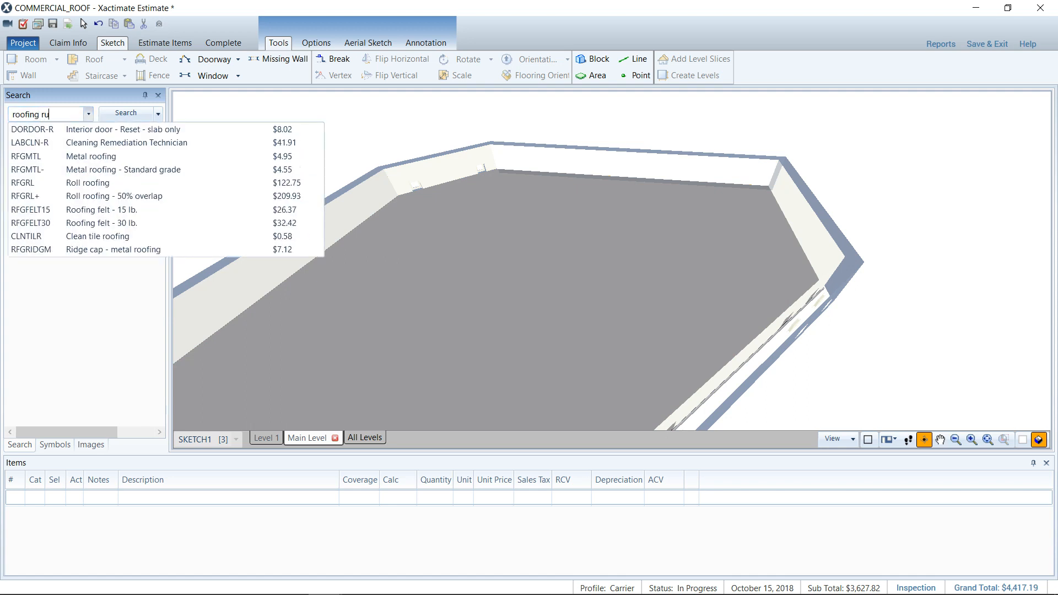
pyautogui.write('b')
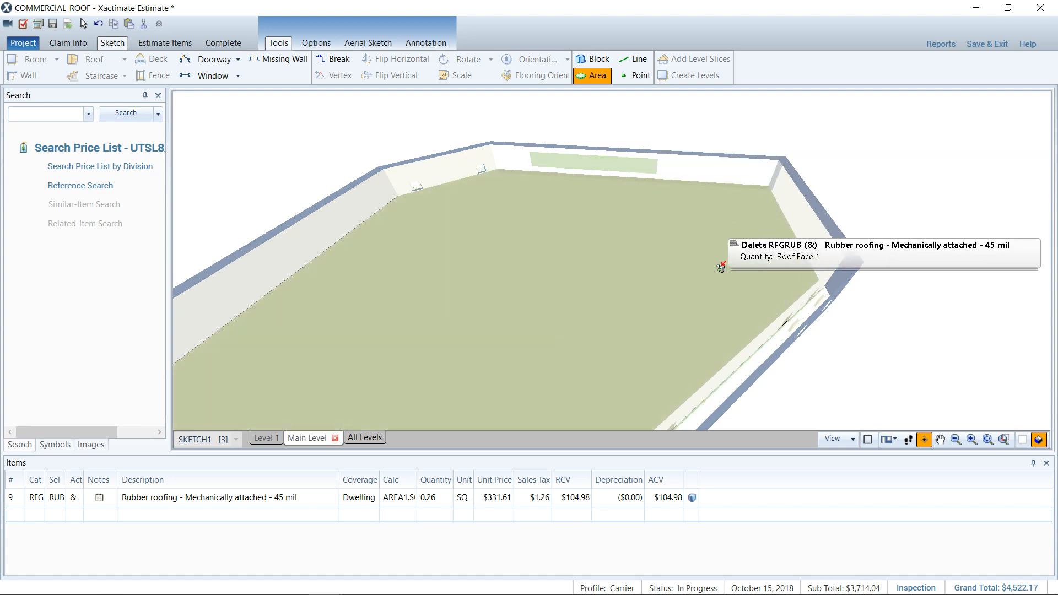
pyautogui.moveTo(673, 217)
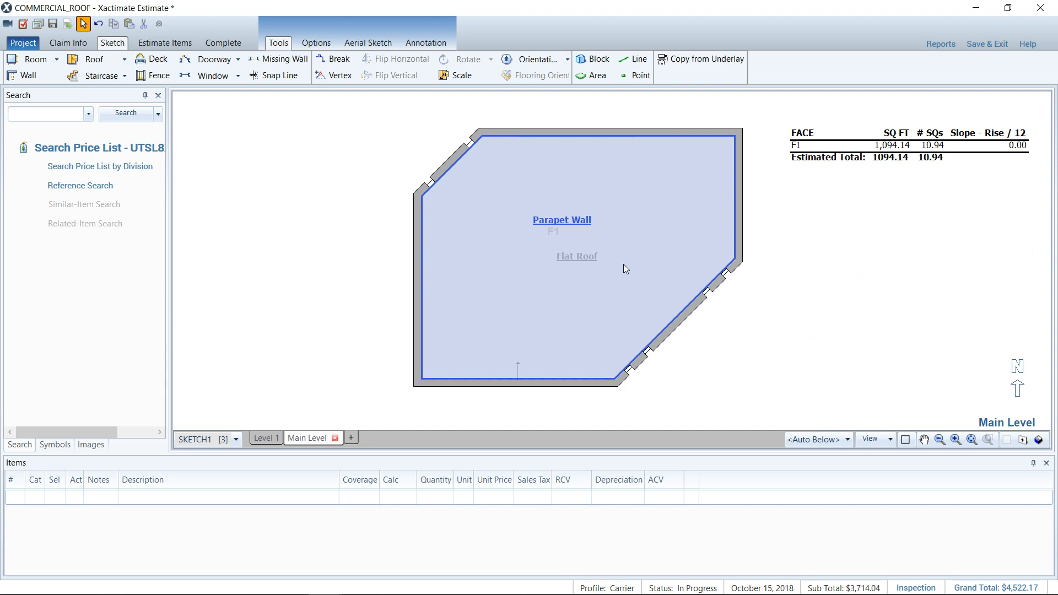
pyautogui.moveTo(573, 149)
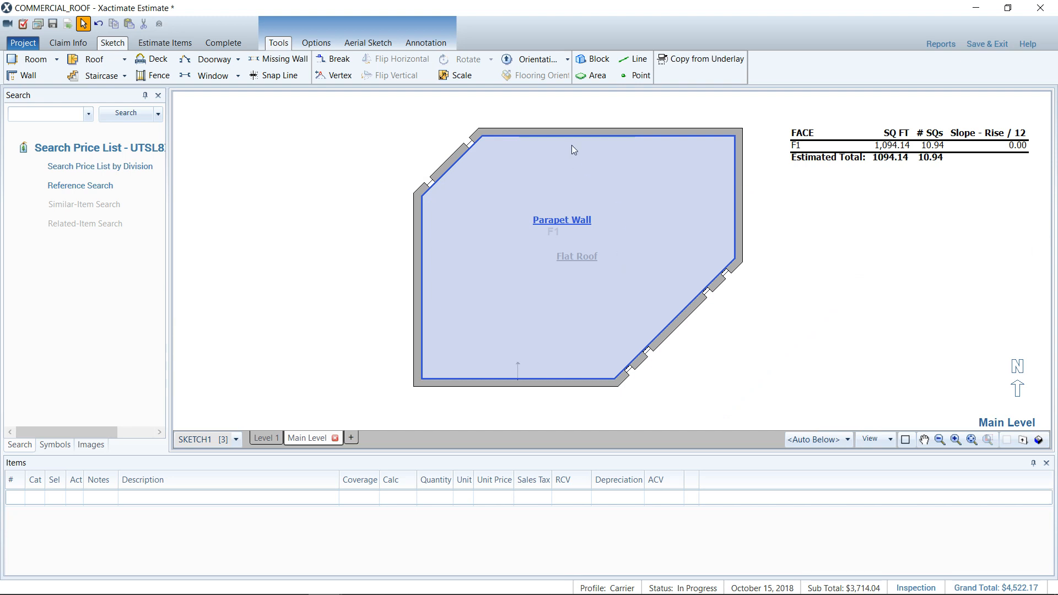
pyautogui.moveTo(581, 162)
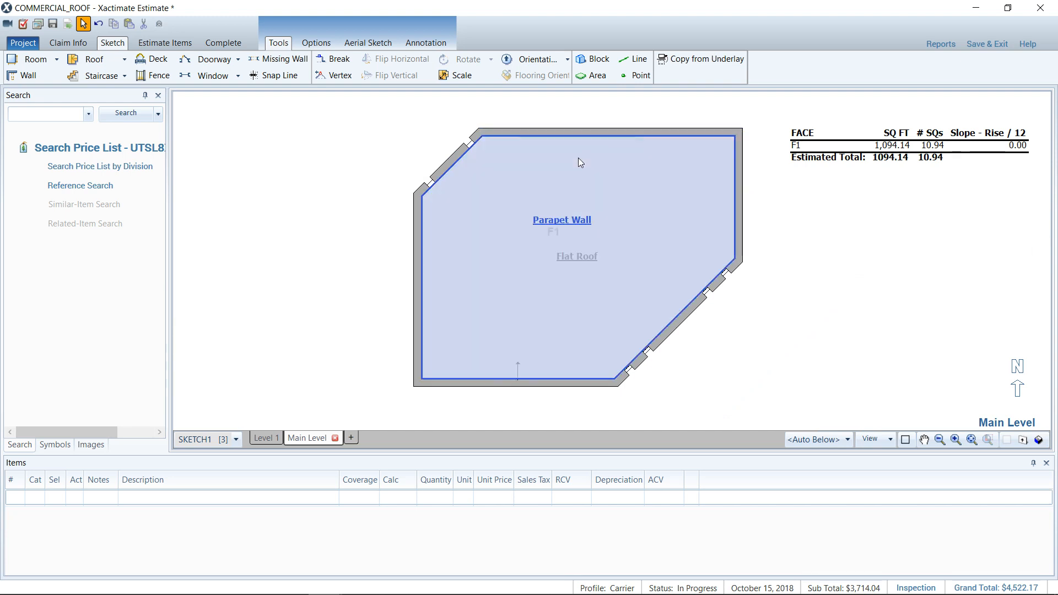
pyautogui.moveTo(577, 151)
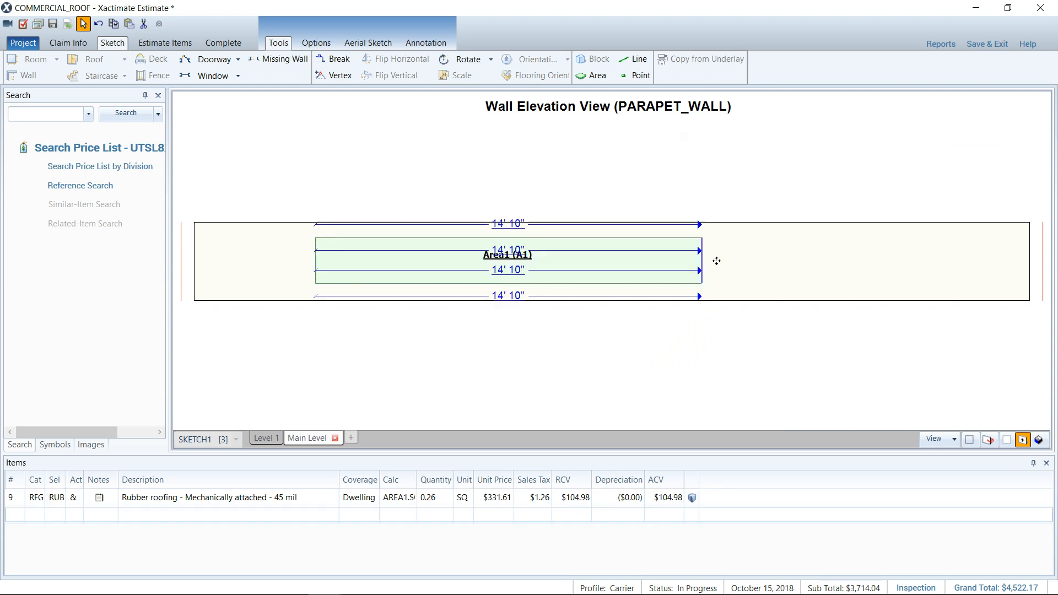
# - Delete partial area A1 and place RFGRUB rubber roofing across the full 32' 1" parapet wall
pyautogui.click(507, 261)
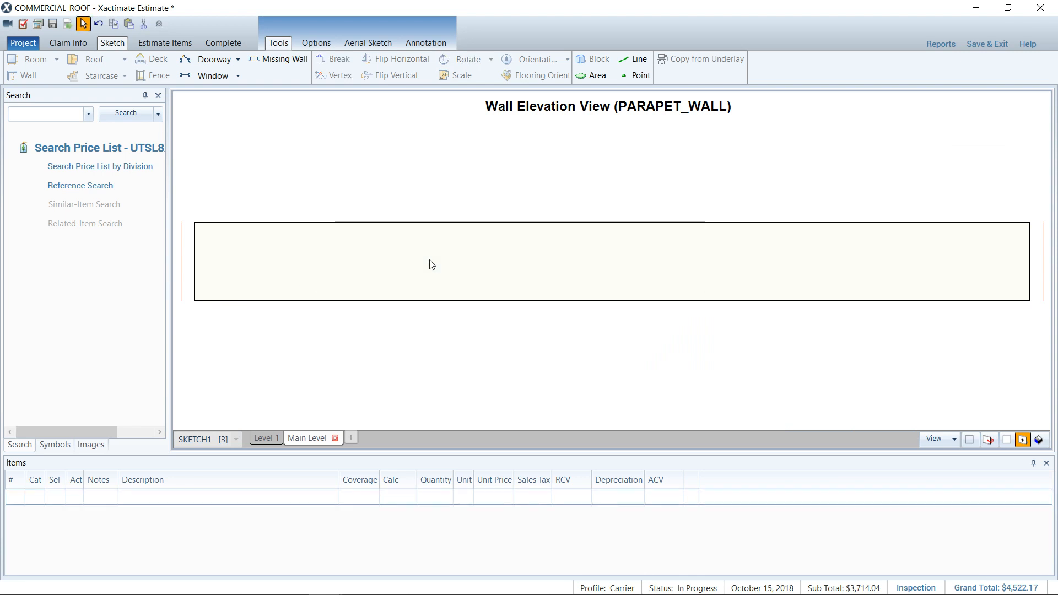
pyautogui.click(45, 114)
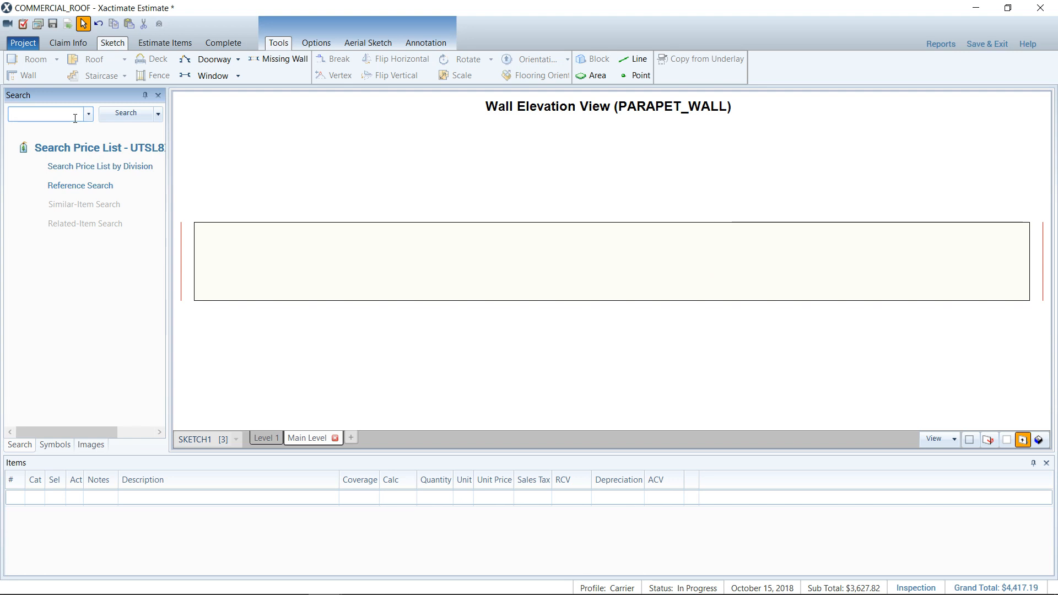
pyautogui.write('roo')
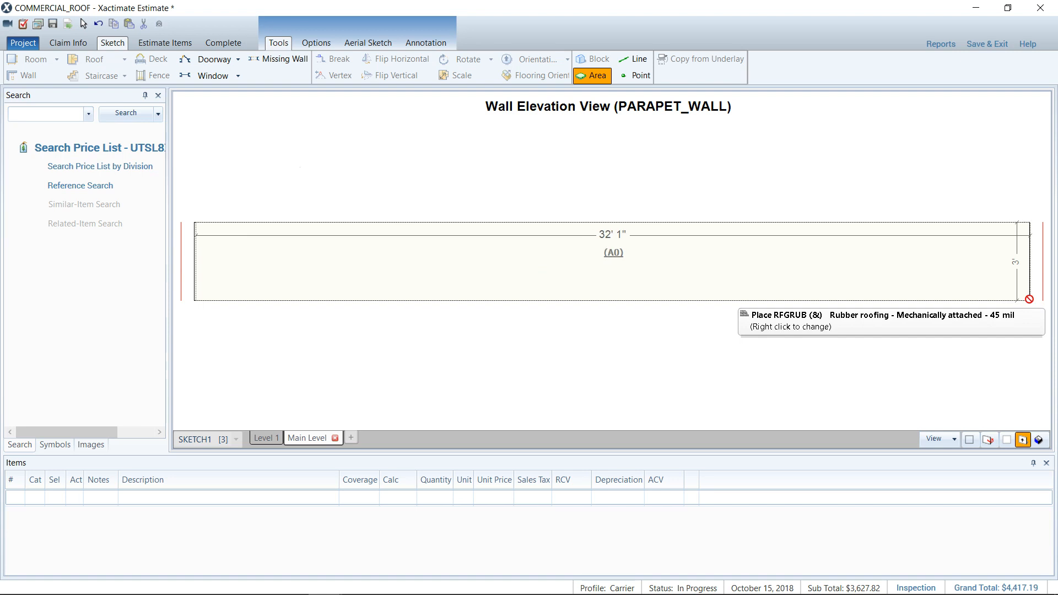
pyautogui.click(608, 263)
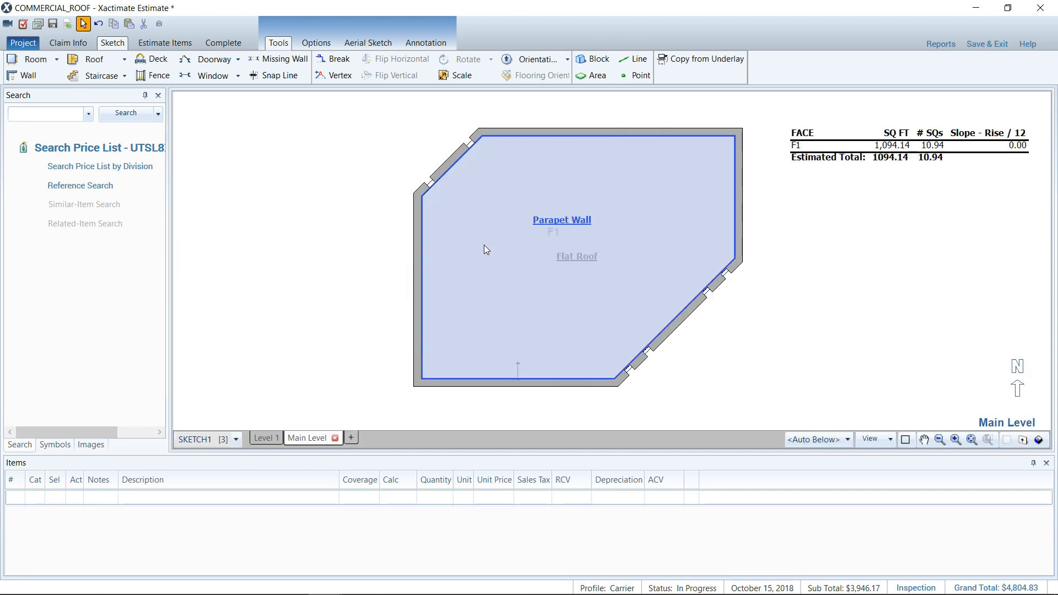
pyautogui.moveTo(509, 188)
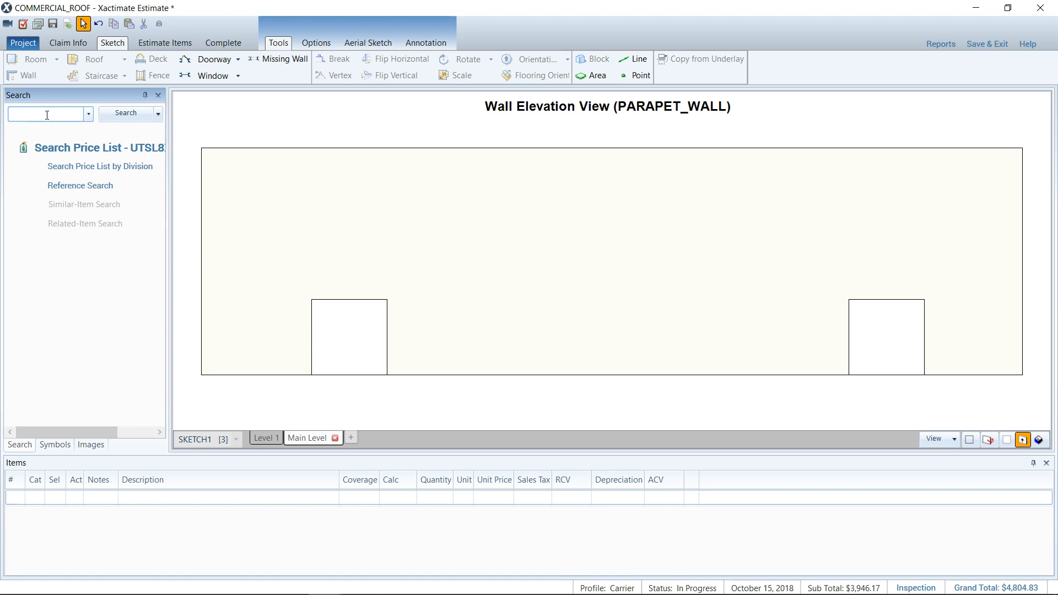
# - Place RFGRUB rubber roofing on the wall elevation and break it along the opening tops
pyautogui.write('roofing rub')
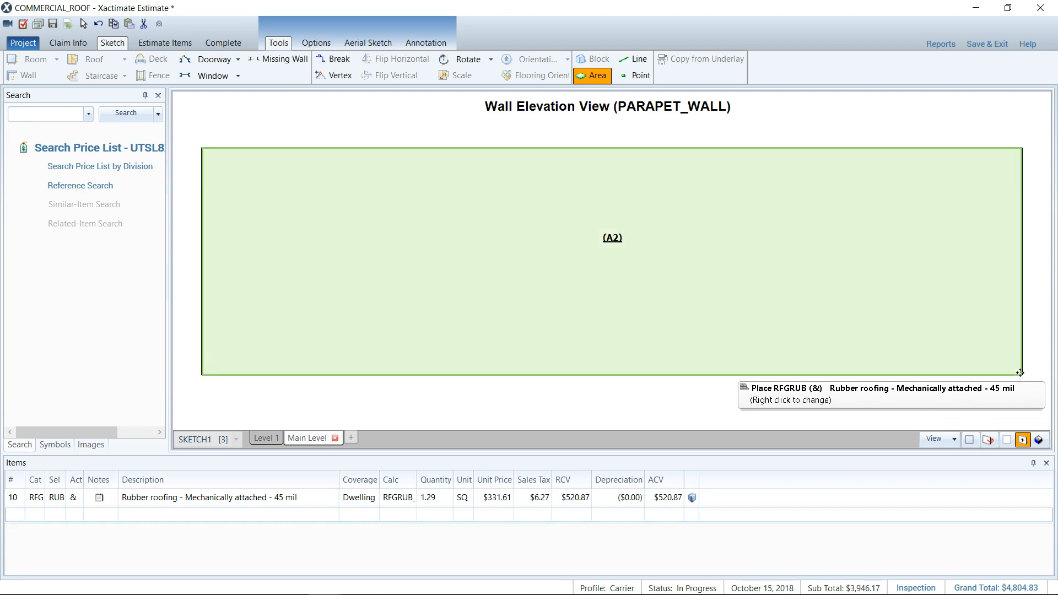
pyautogui.click(345, 386)
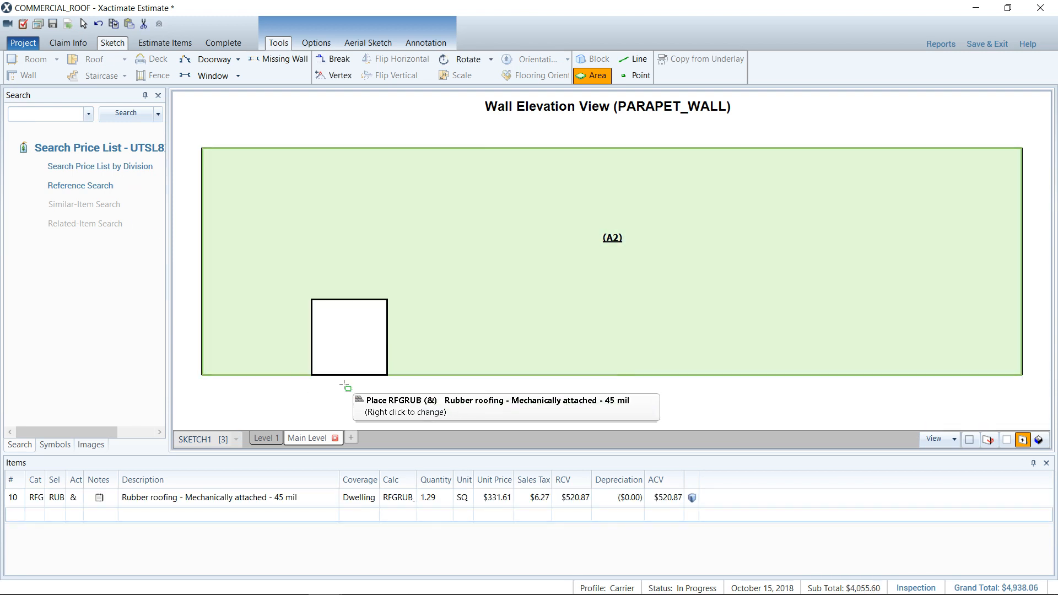
pyautogui.click(339, 58)
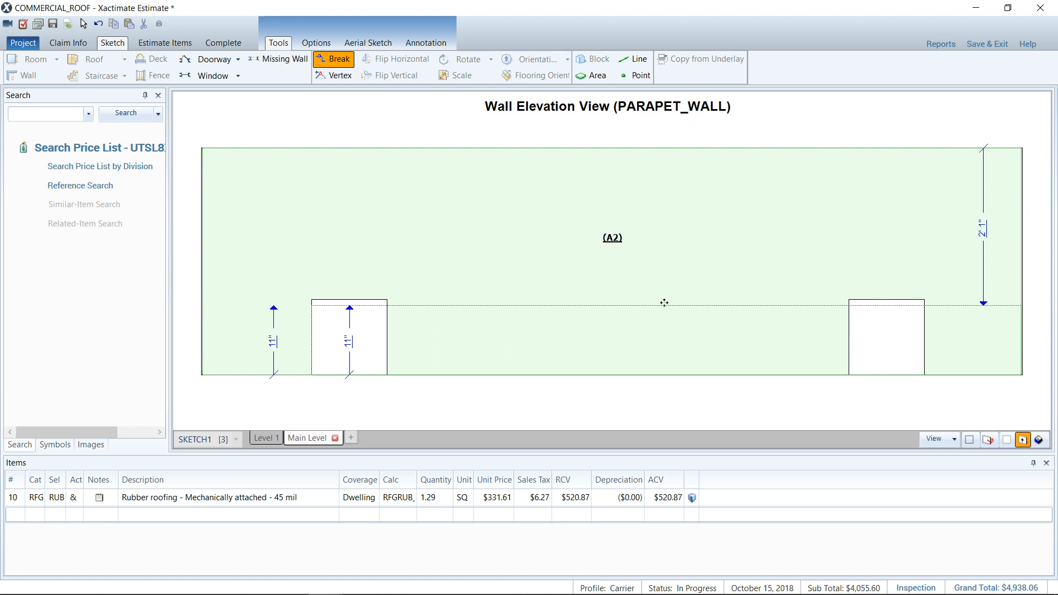
pyautogui.click(665, 299)
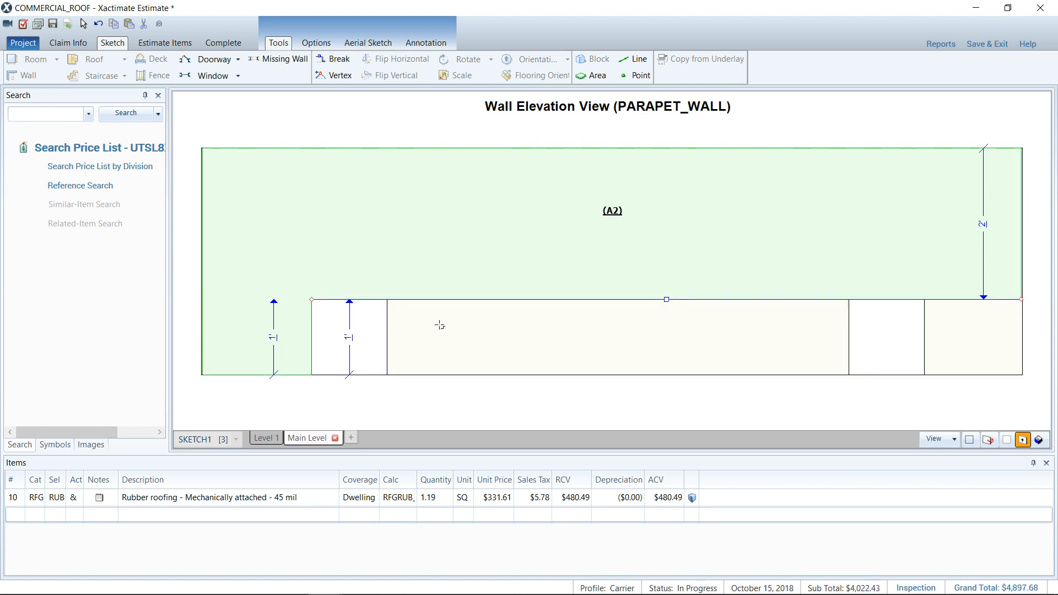
# - Break the lower strip again at the right corner, leaving 0.3 SQ around the two openings
pyautogui.click(333, 60)
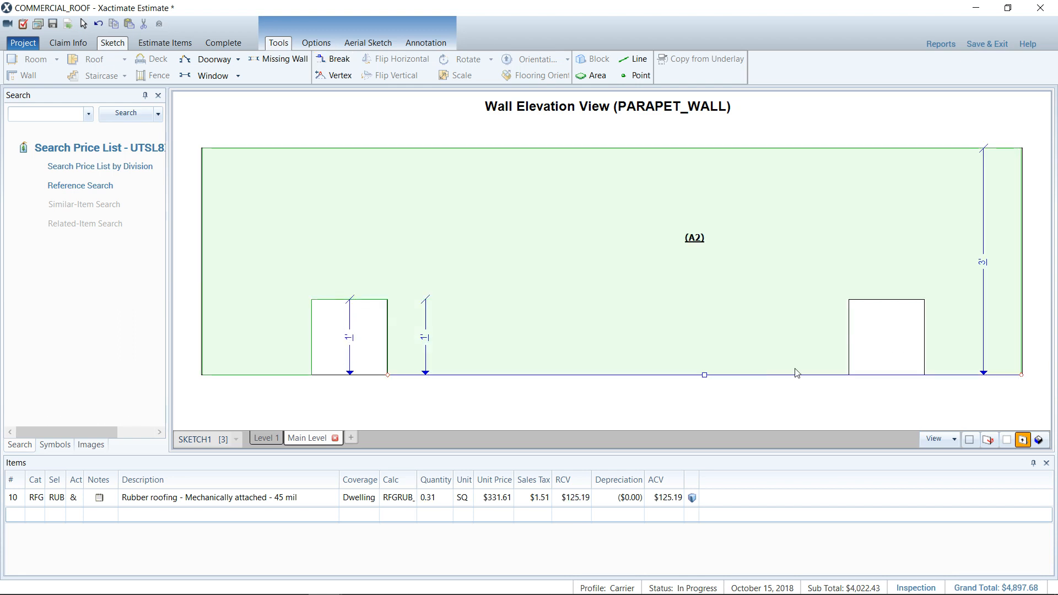
pyautogui.click(333, 58)
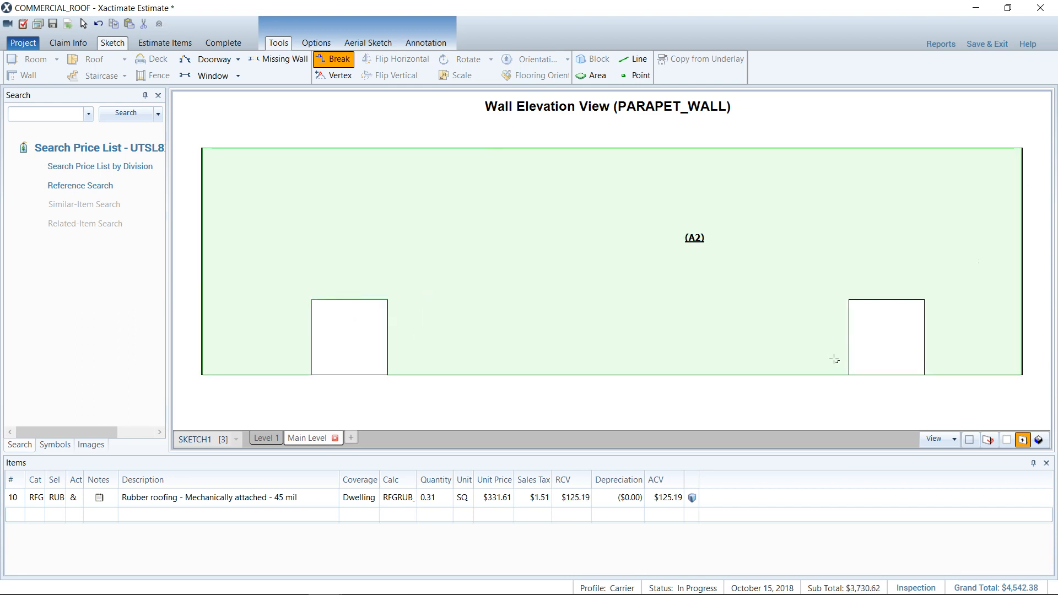
pyautogui.click(836, 375)
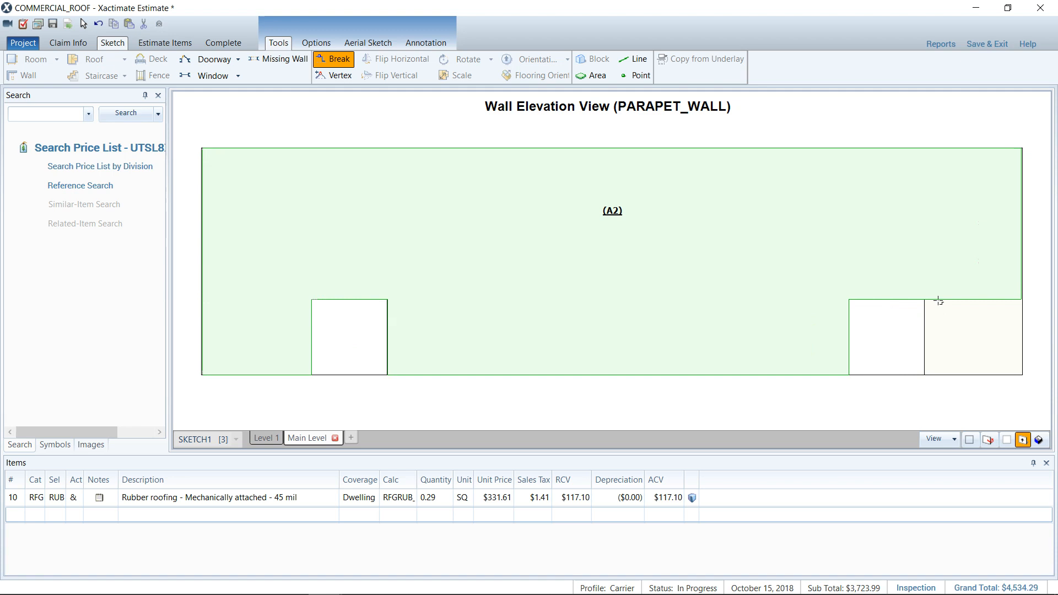
pyautogui.click(939, 300)
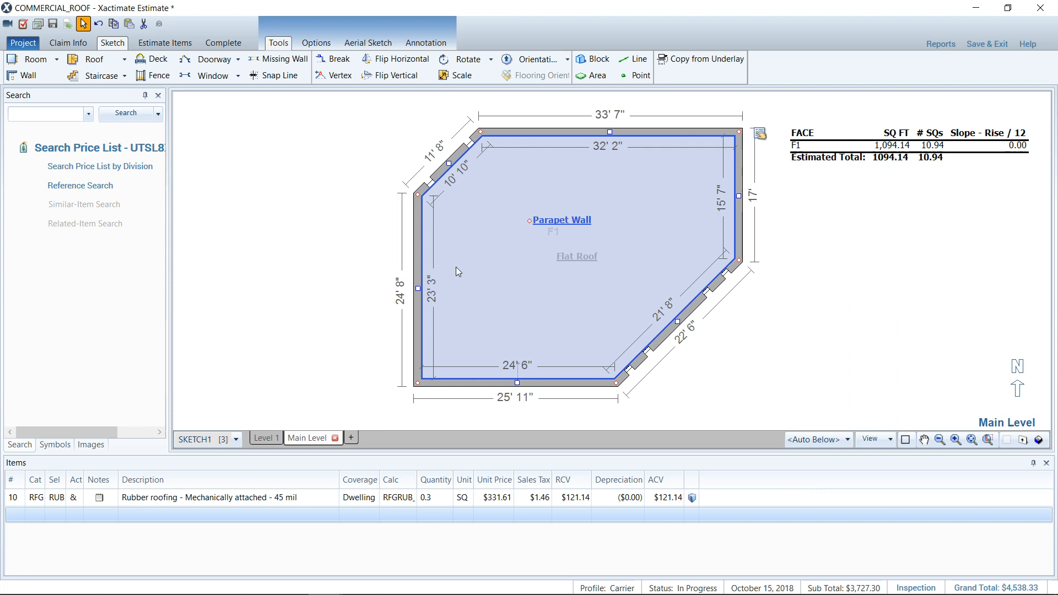
pyautogui.click(556, 133)
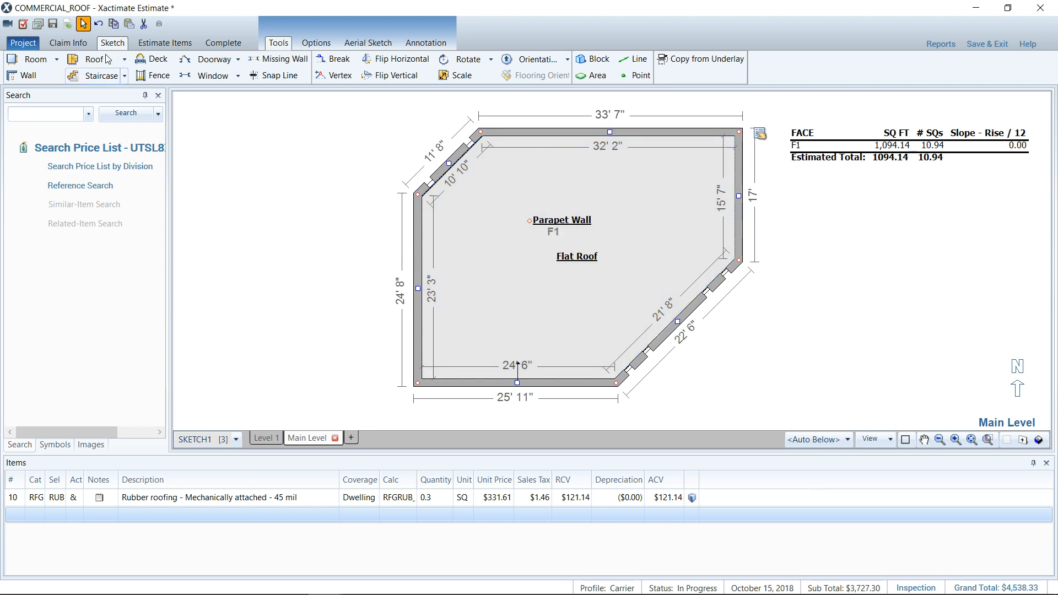
pyautogui.moveTo(198, 242)
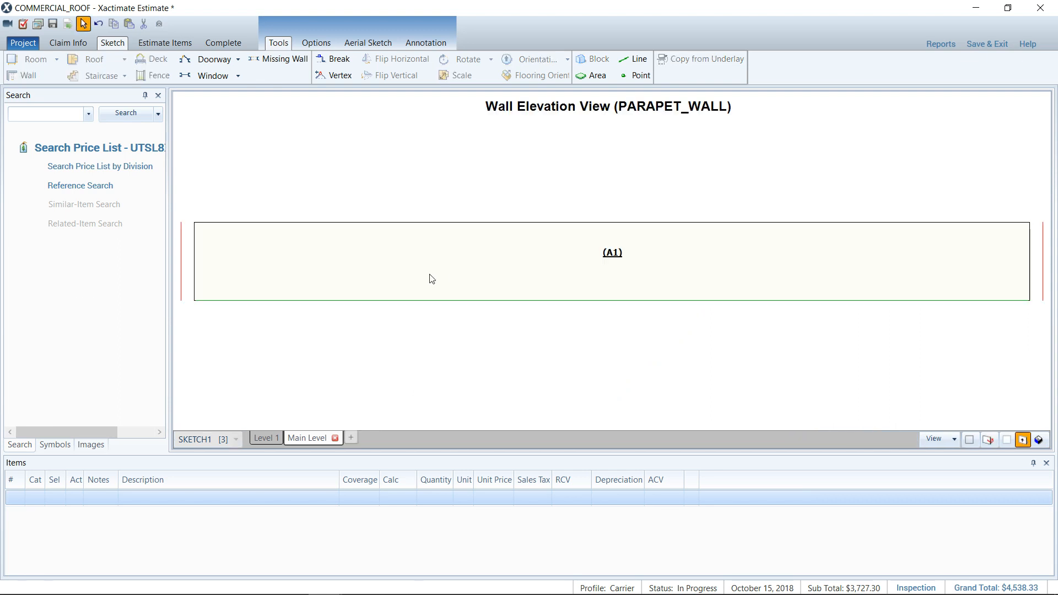
pyautogui.click(612, 252)
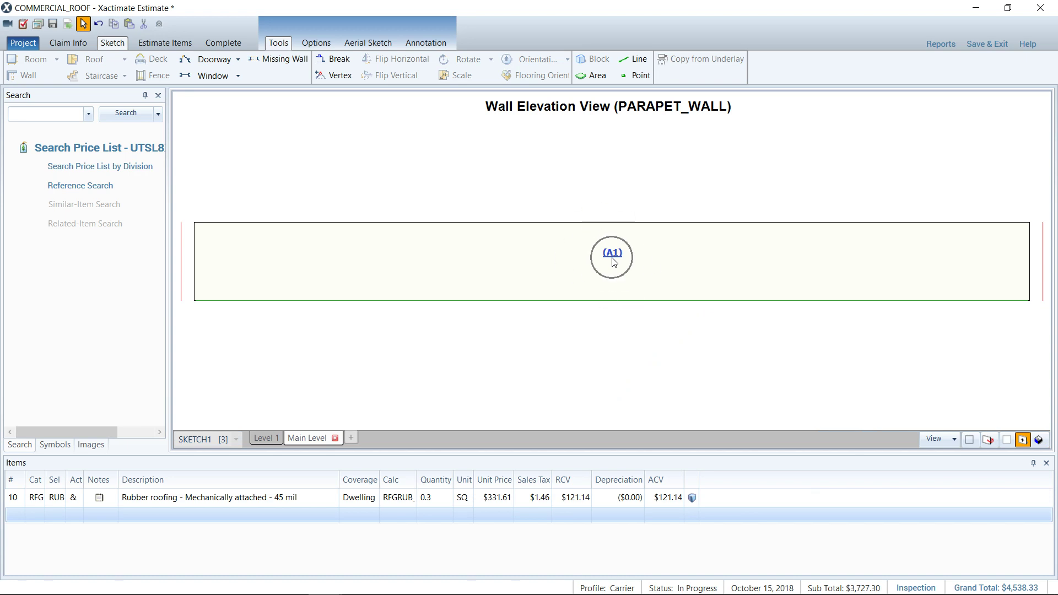
pyautogui.click(611, 263)
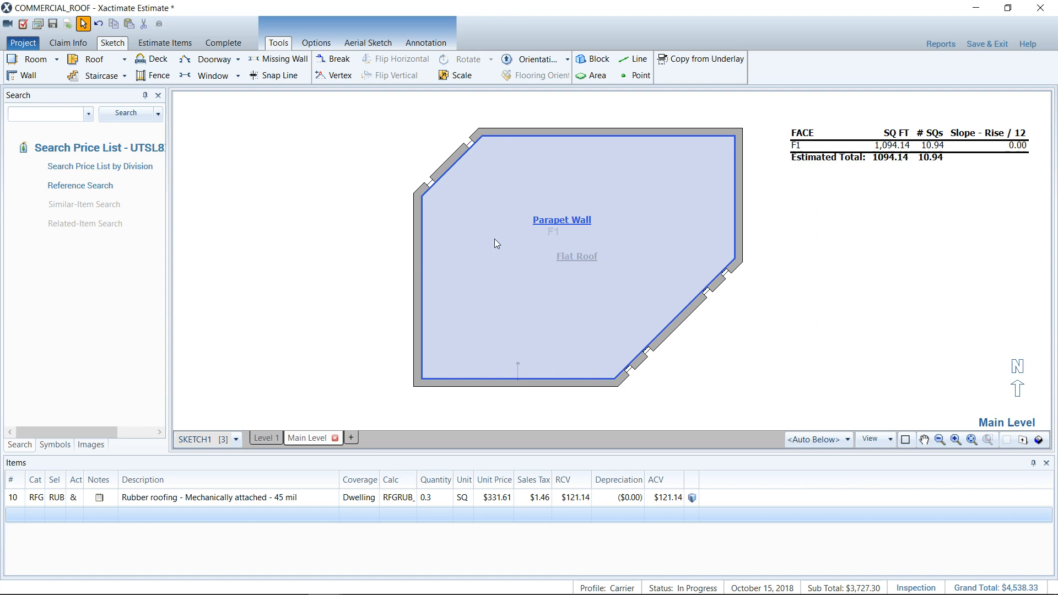
pyautogui.moveTo(496, 234)
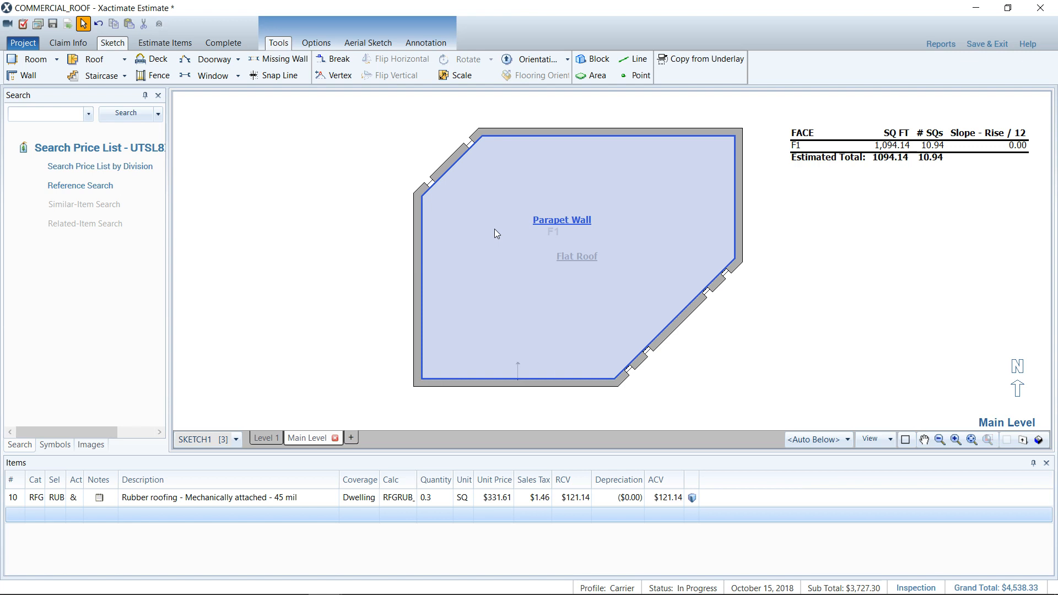
pyautogui.moveTo(473, 231)
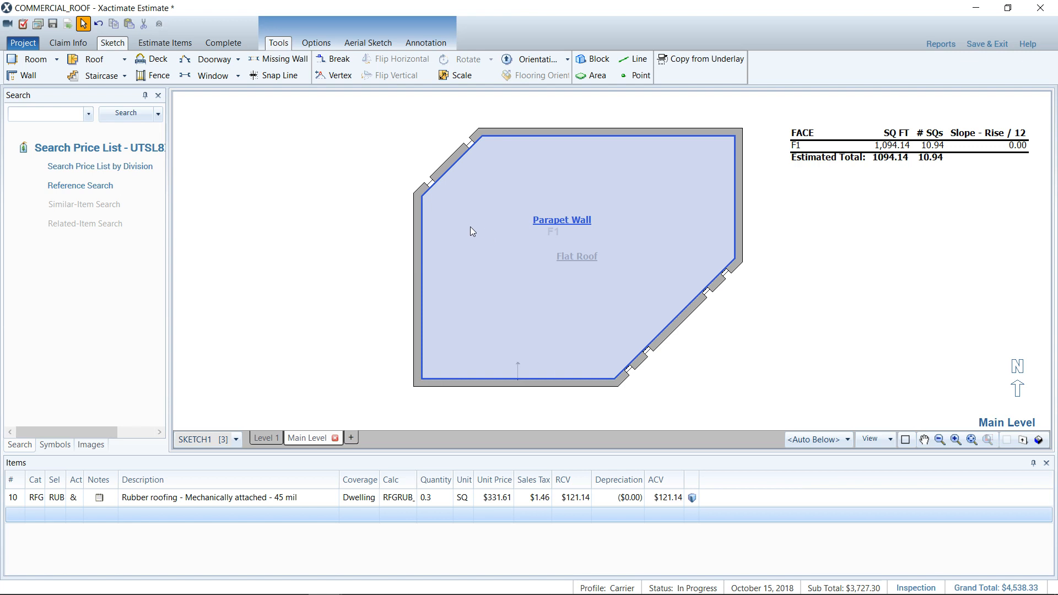
pyautogui.click(265, 275)
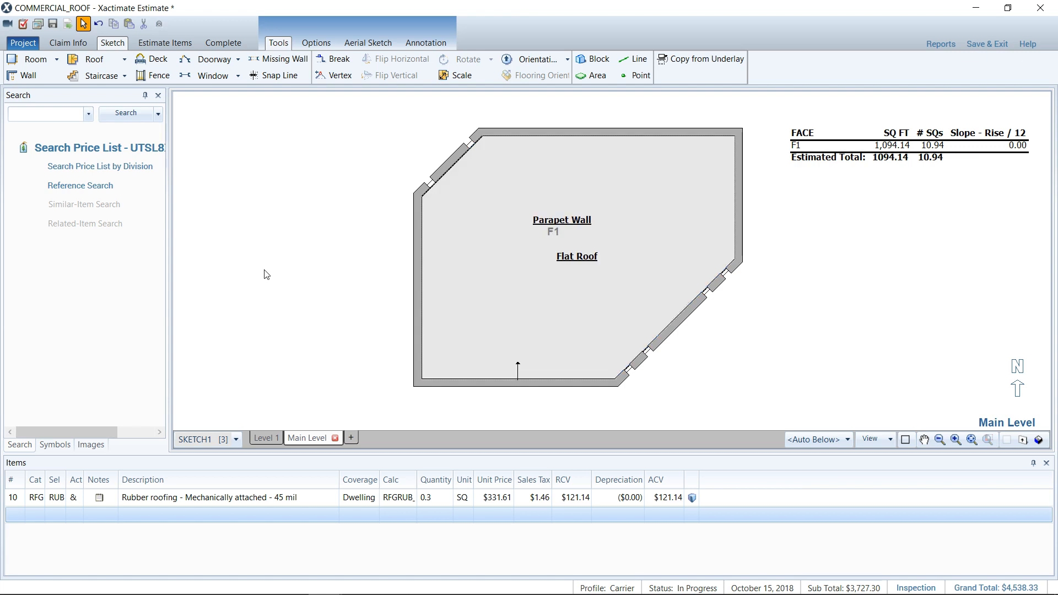
pyautogui.moveTo(264, 268)
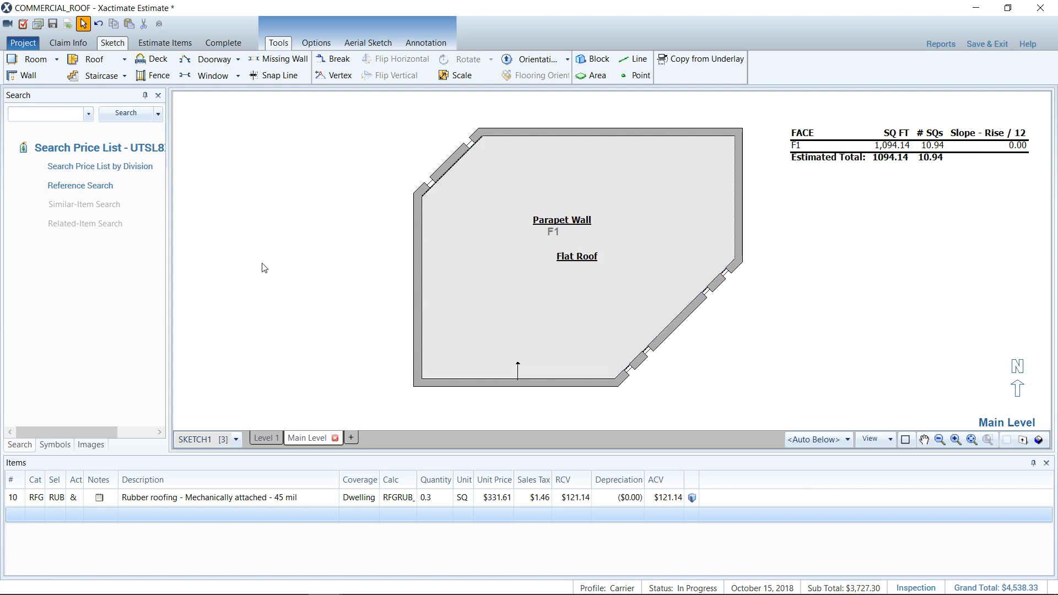